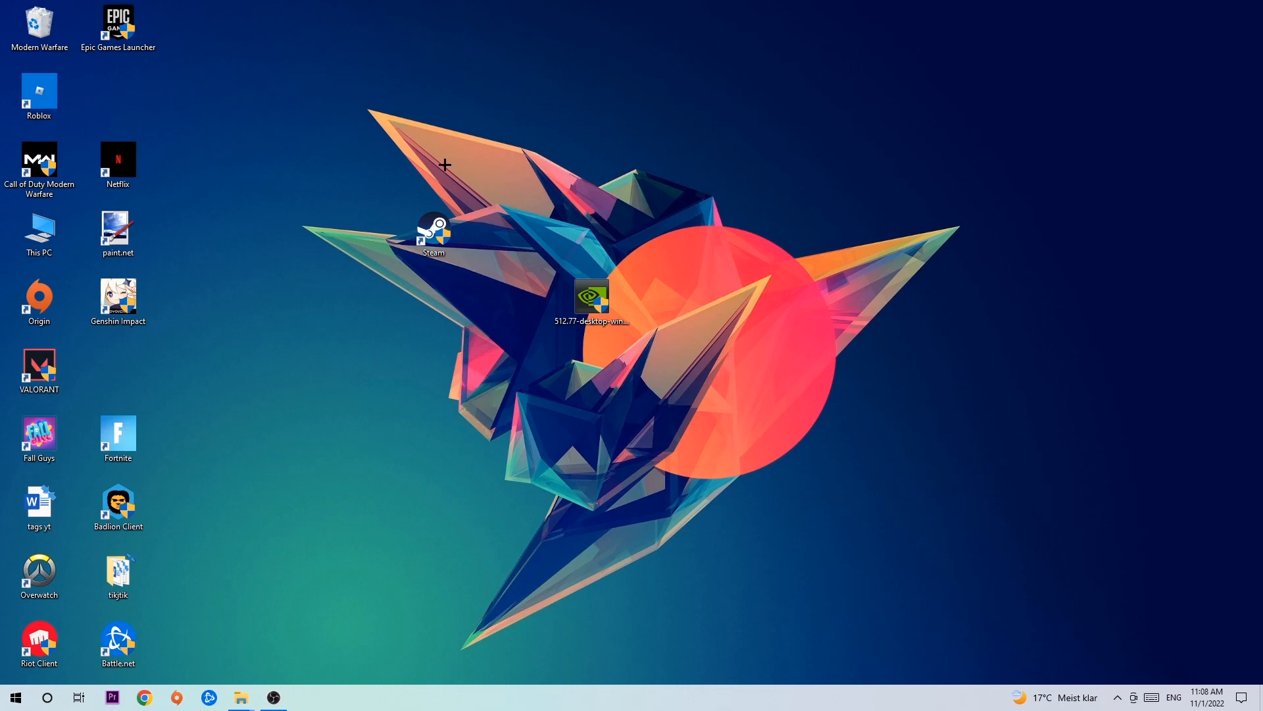
{"action": "mouse_move", "coordinate": [442, 165]}
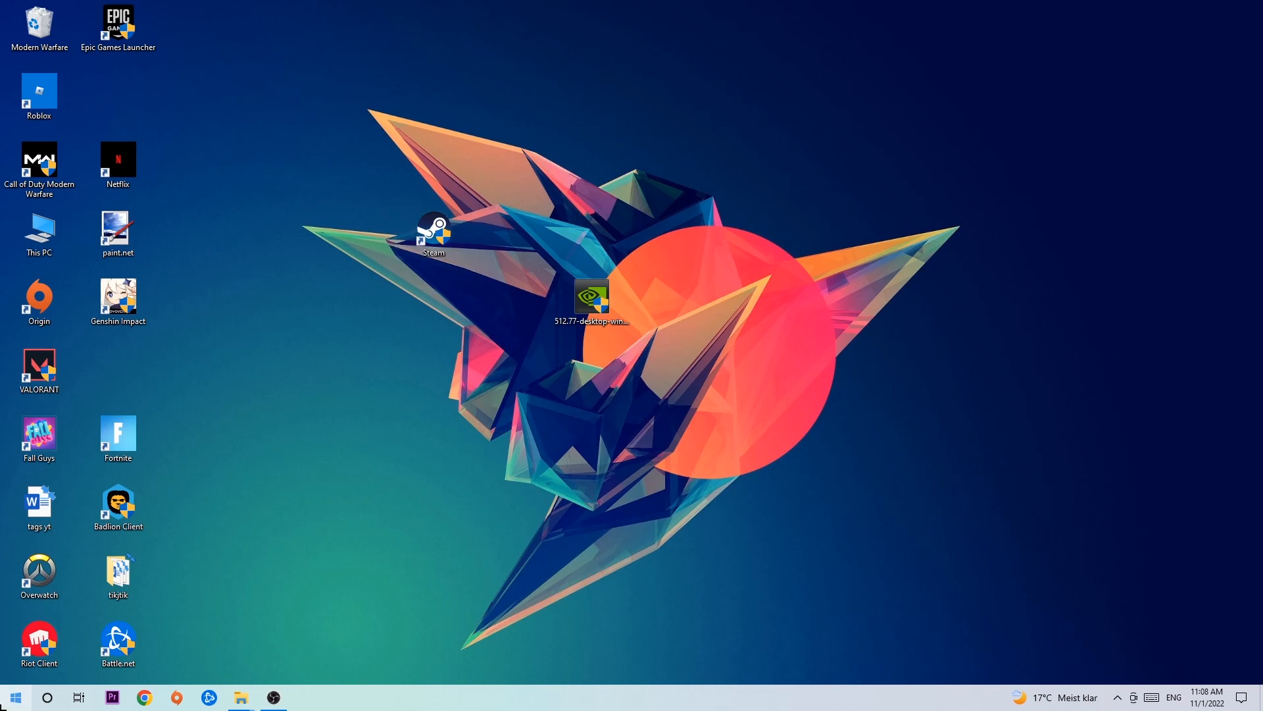
Open the Windows 10 Start menu from the taskbar
{"action": "left_click", "coordinate": [13, 697]}
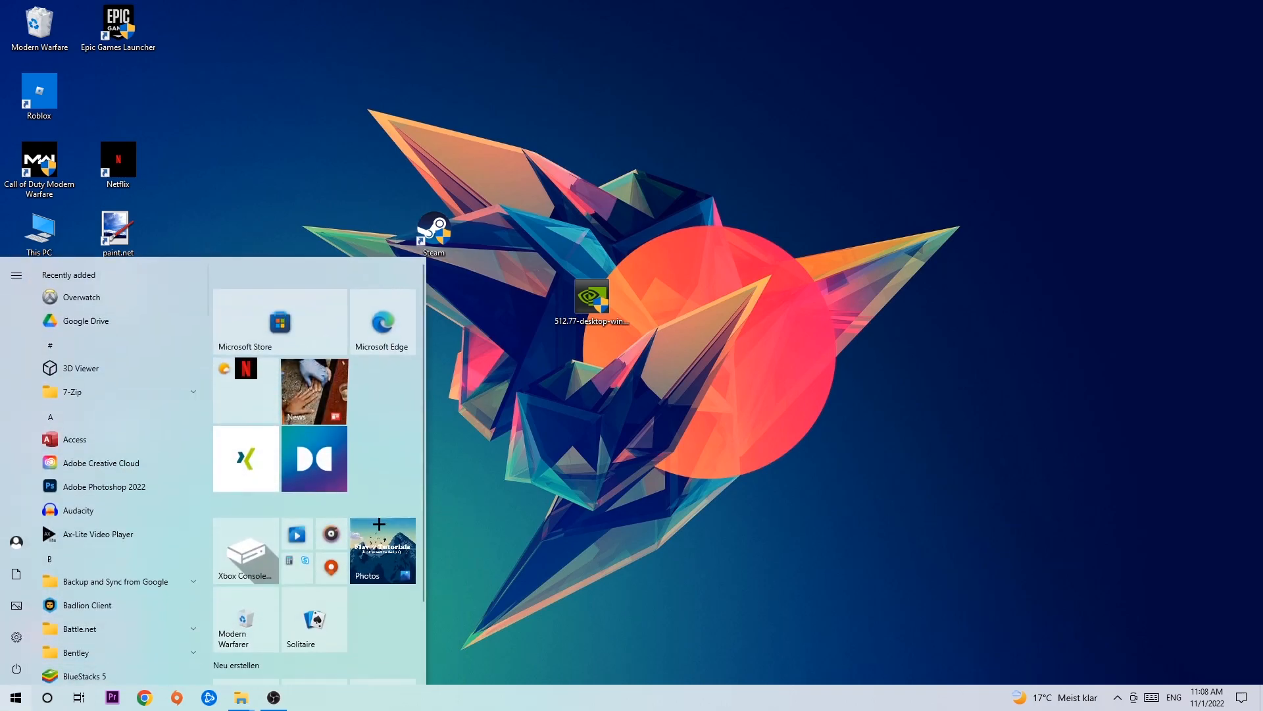
{"action": "mouse_move", "coordinate": [244, 458]}
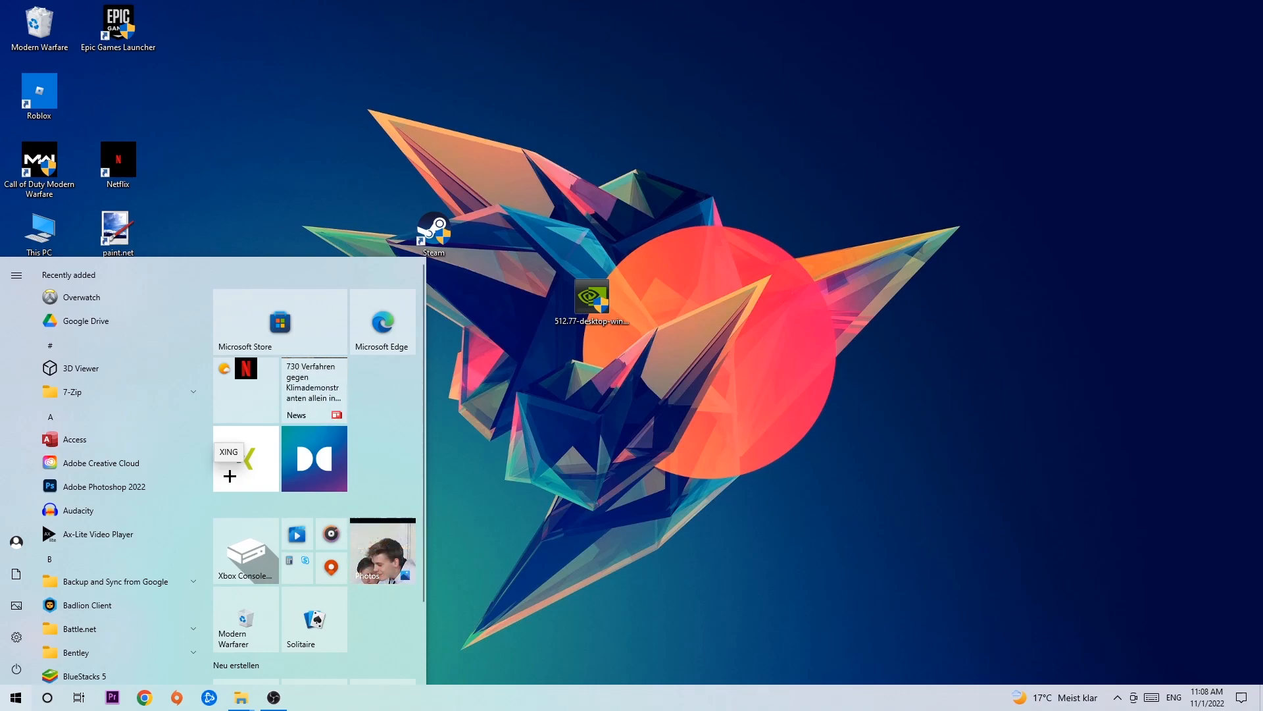
Search 'wind' and launch Windows Defender Firewall from the results
{"action": "type", "text": "wind"}
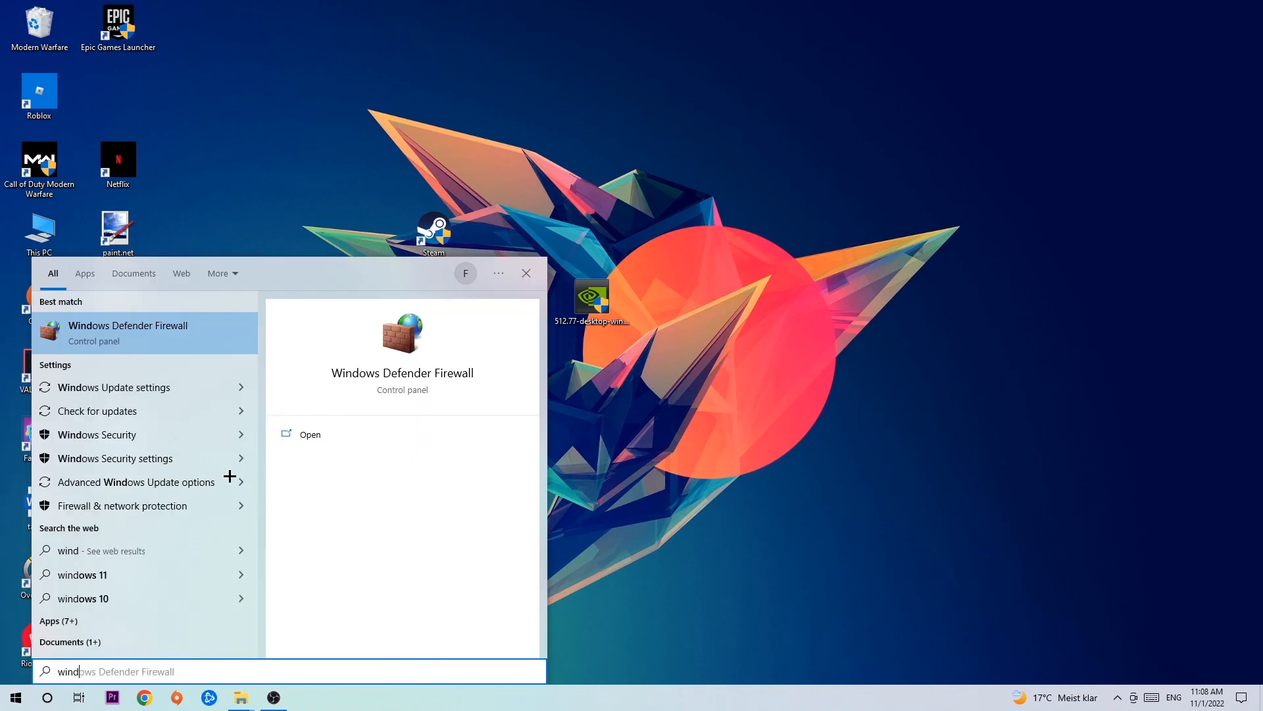
{"action": "mouse_move", "coordinate": [115, 458]}
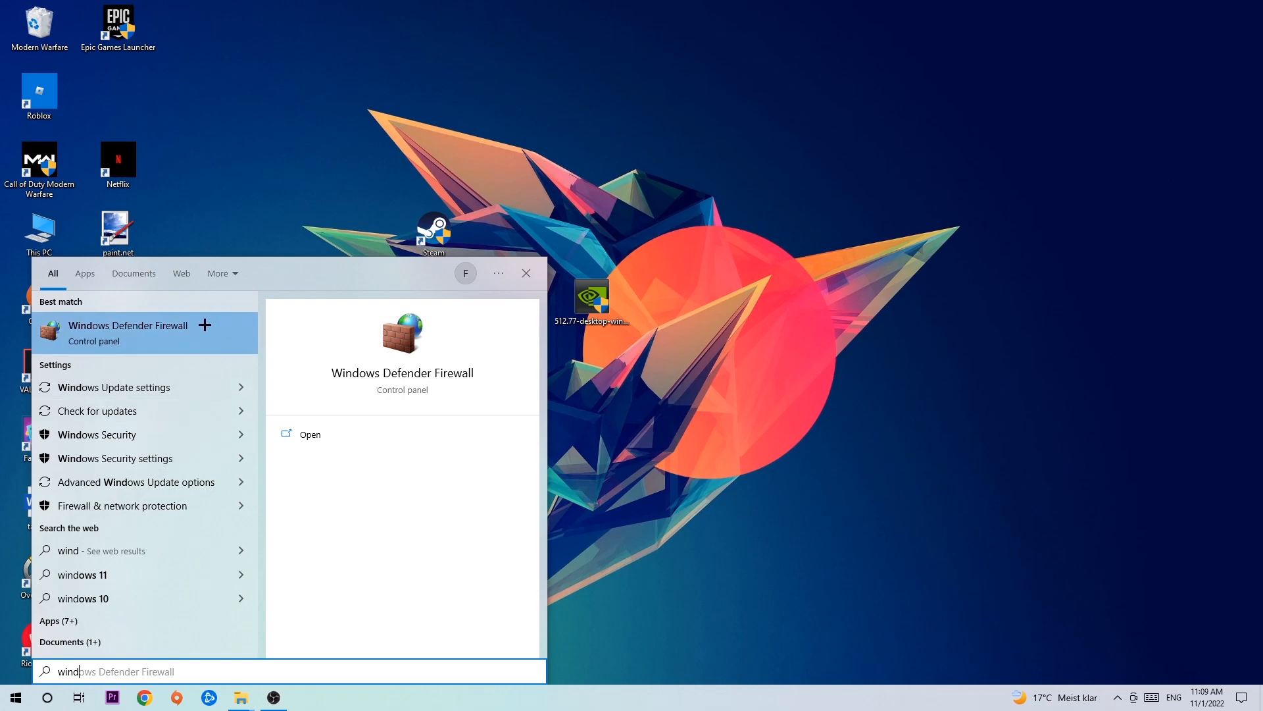
{"action": "mouse_move", "coordinate": [198, 348]}
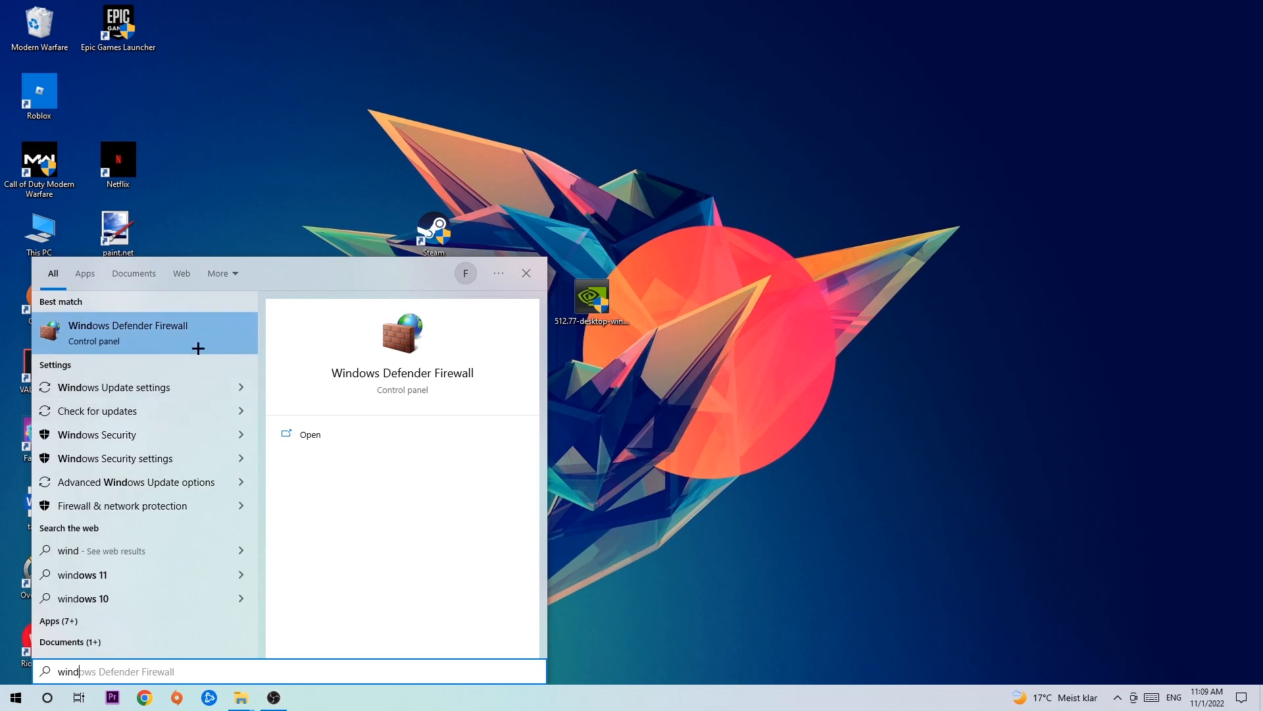
{"action": "left_click", "coordinate": [309, 433]}
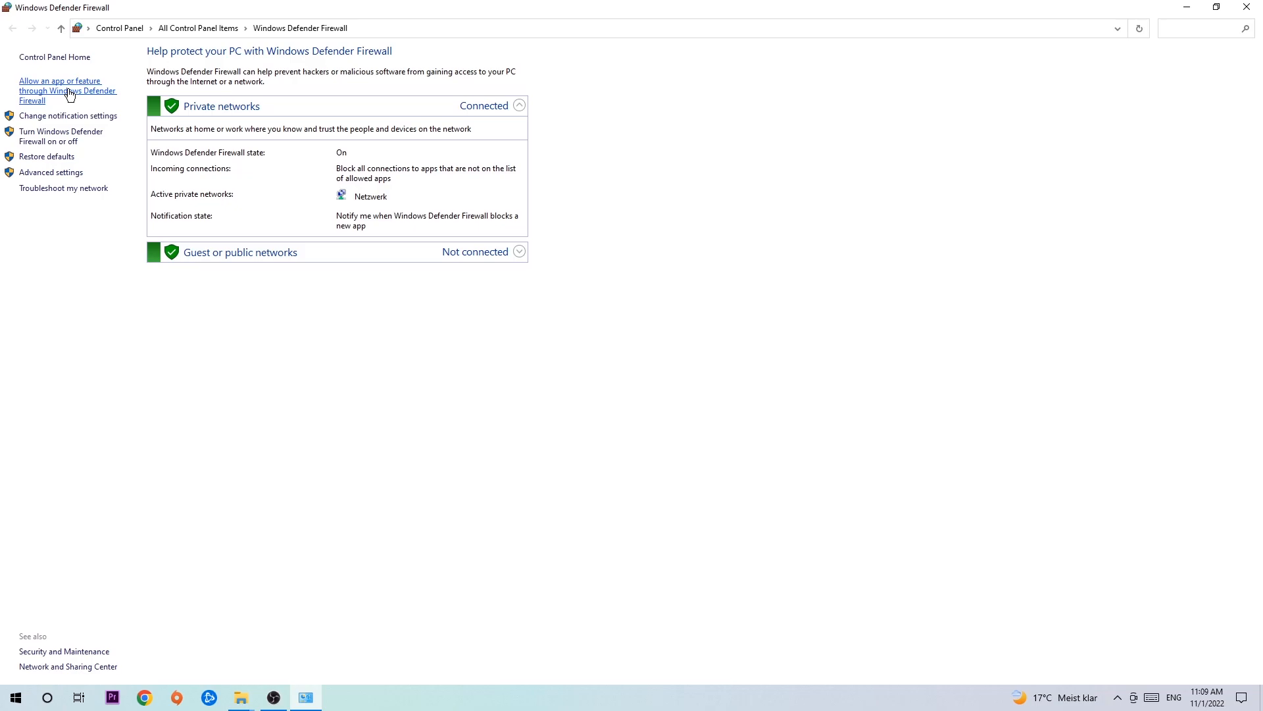
Show the allowed apps list and unlock it via Change settings
{"action": "left_click", "coordinate": [68, 90]}
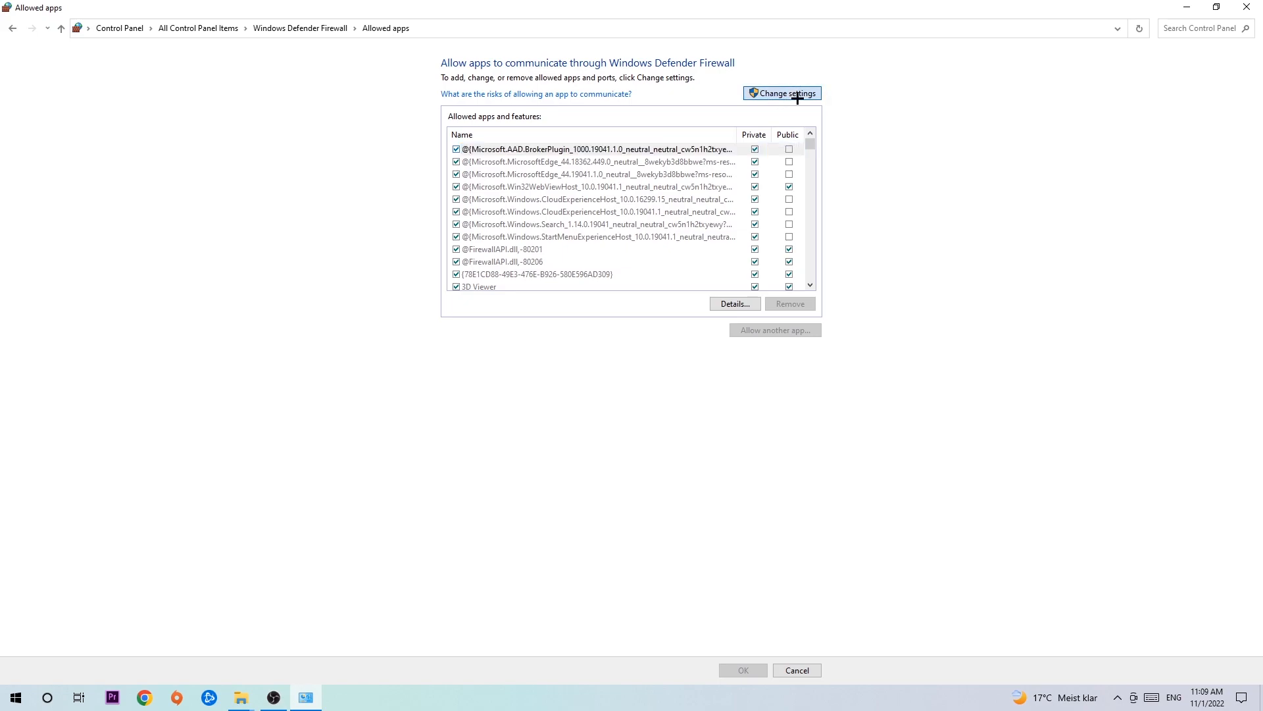
{"action": "left_click", "coordinate": [781, 93]}
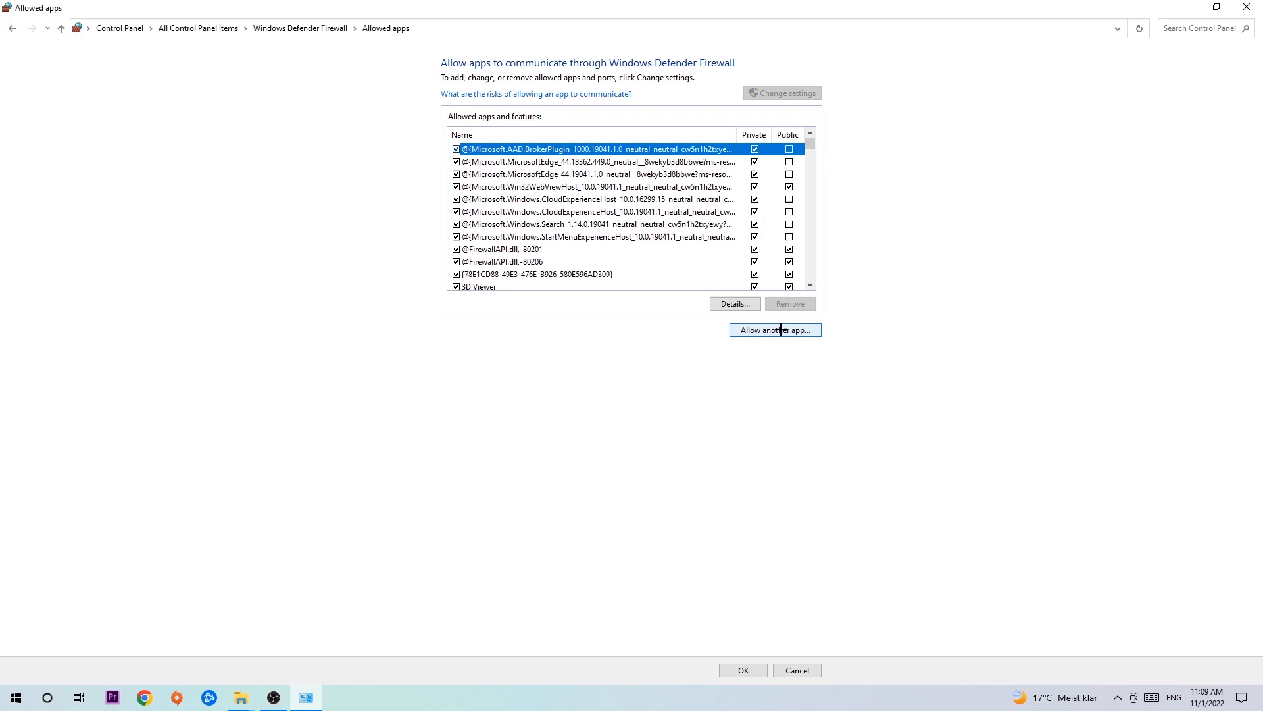
{"action": "mouse_move", "coordinate": [783, 295]}
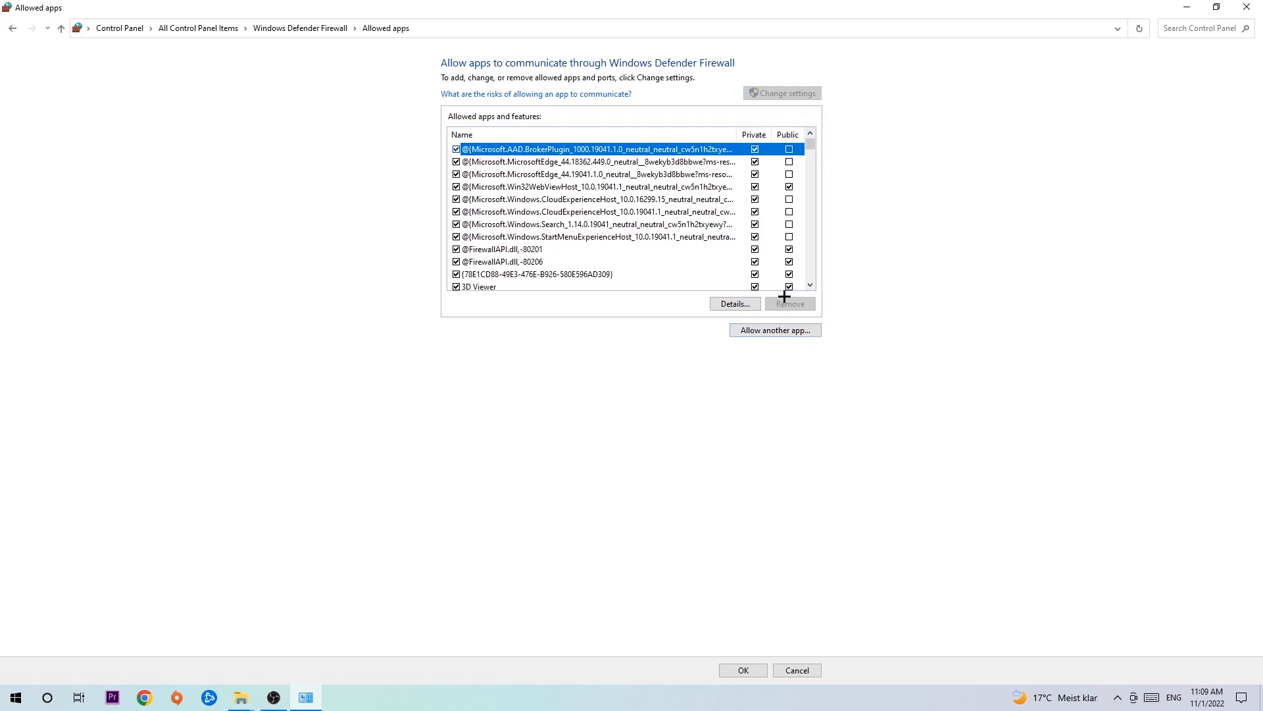
Begin adding another allowed app and browse for its program file
{"action": "left_click", "coordinate": [773, 330]}
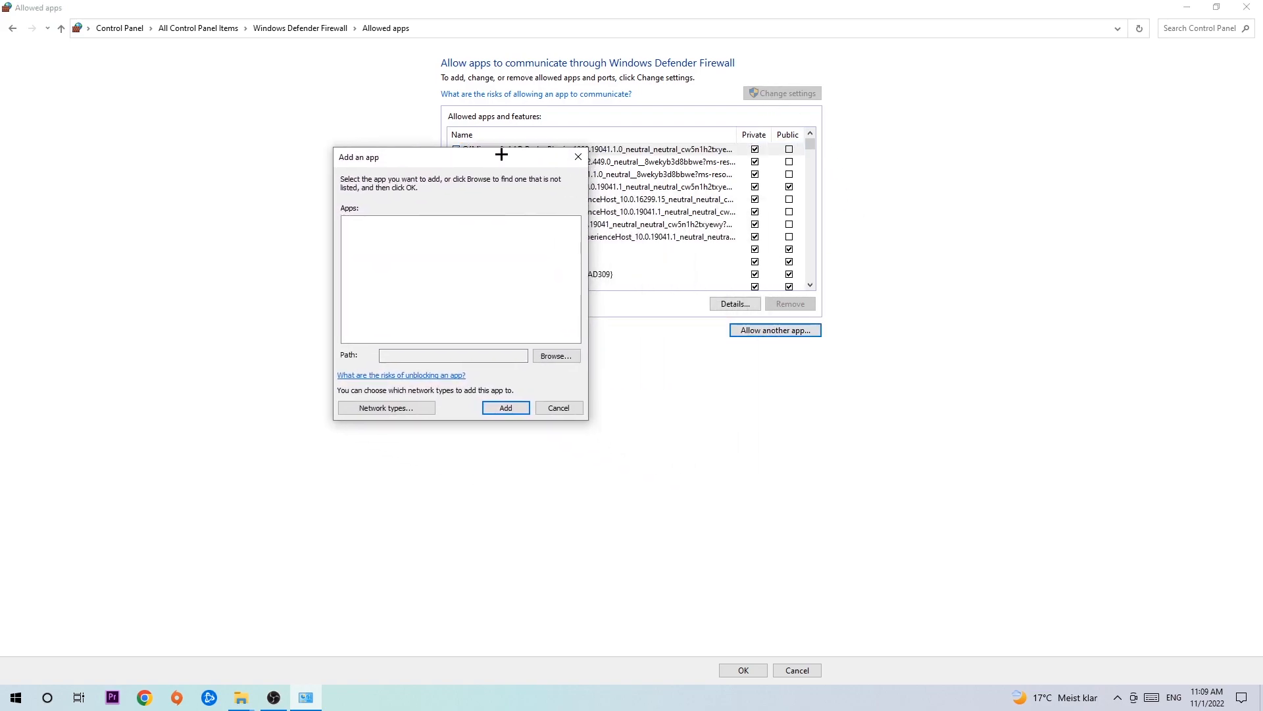
{"action": "mouse_move", "coordinate": [562, 375]}
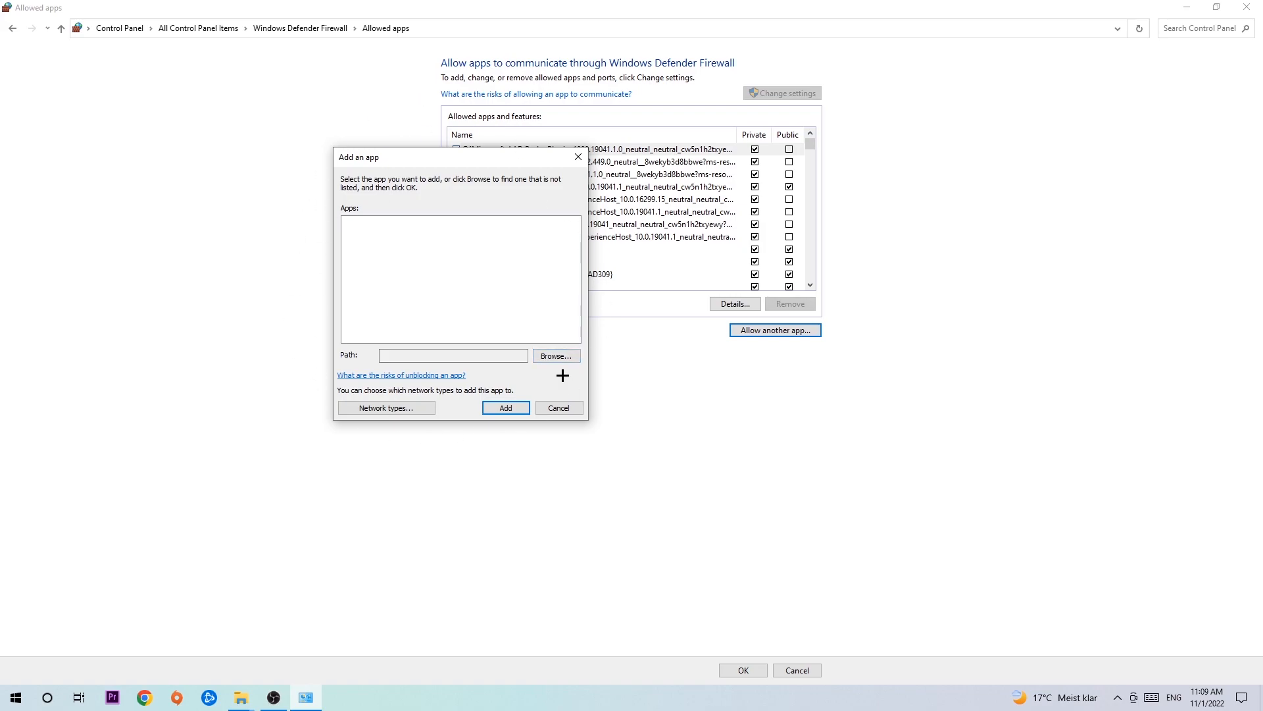
{"action": "left_click", "coordinate": [556, 355]}
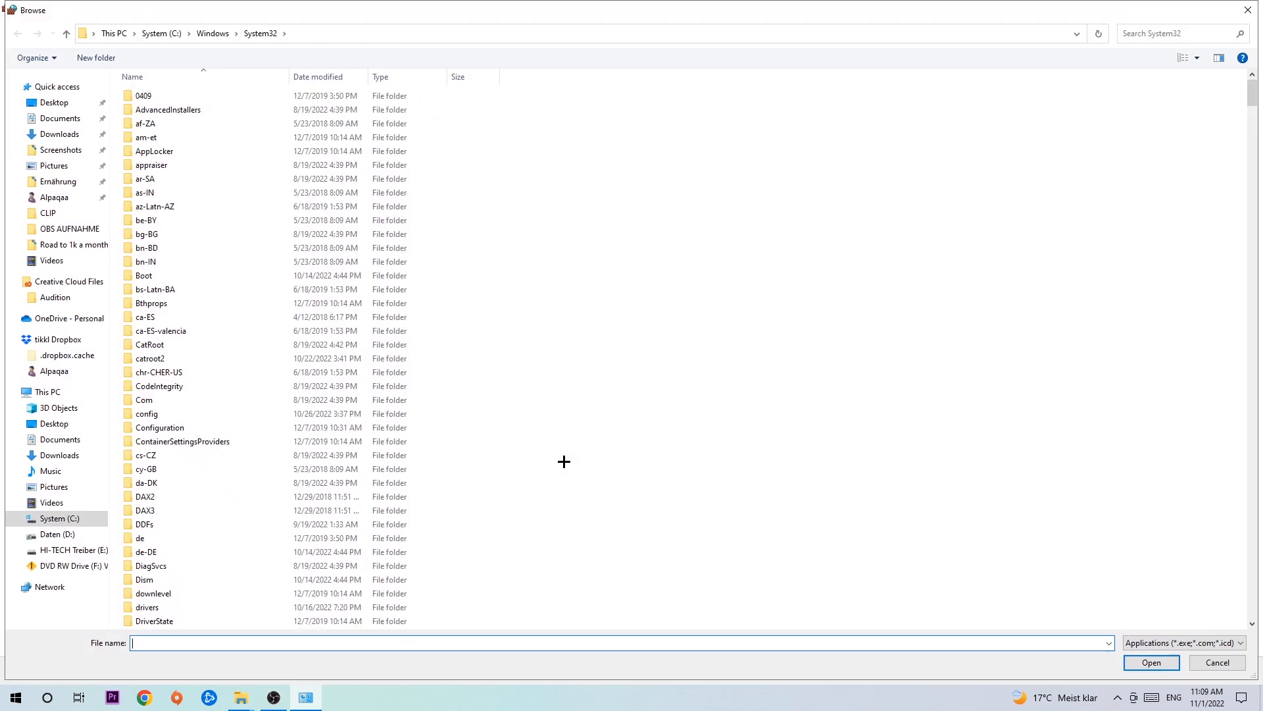
{"action": "mouse_move", "coordinate": [559, 452]}
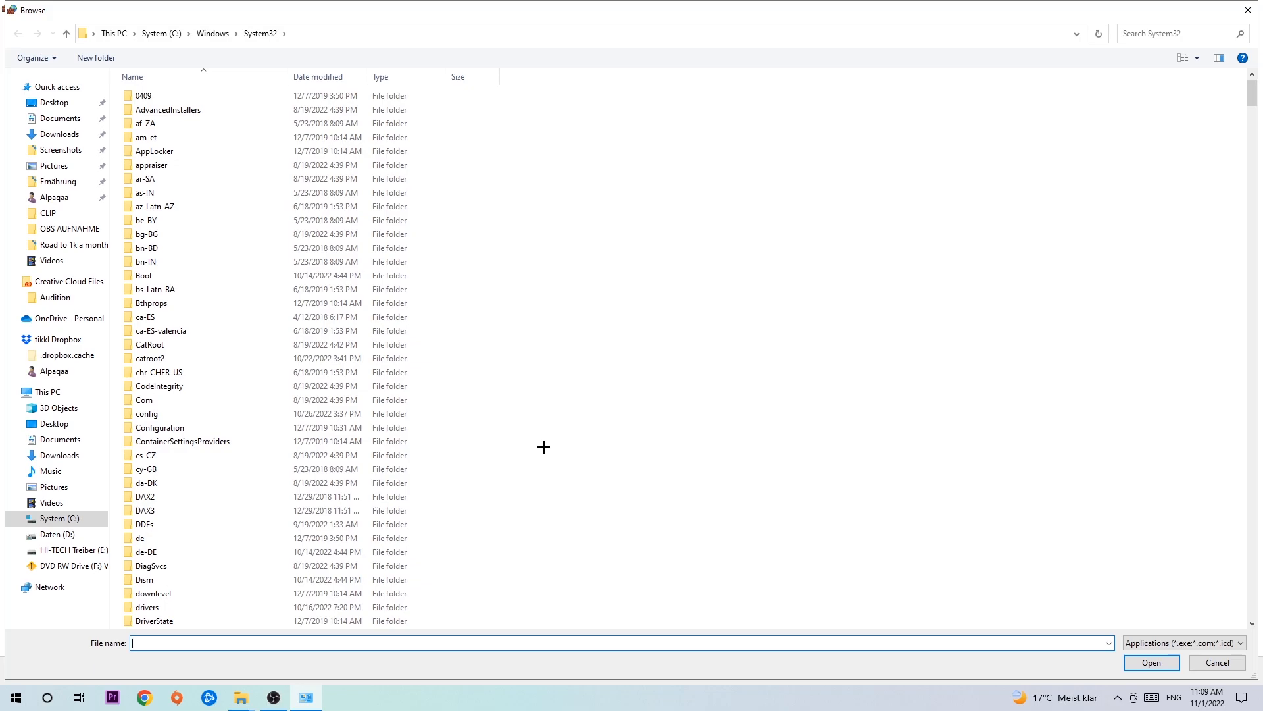
{"action": "mouse_move", "coordinate": [543, 430]}
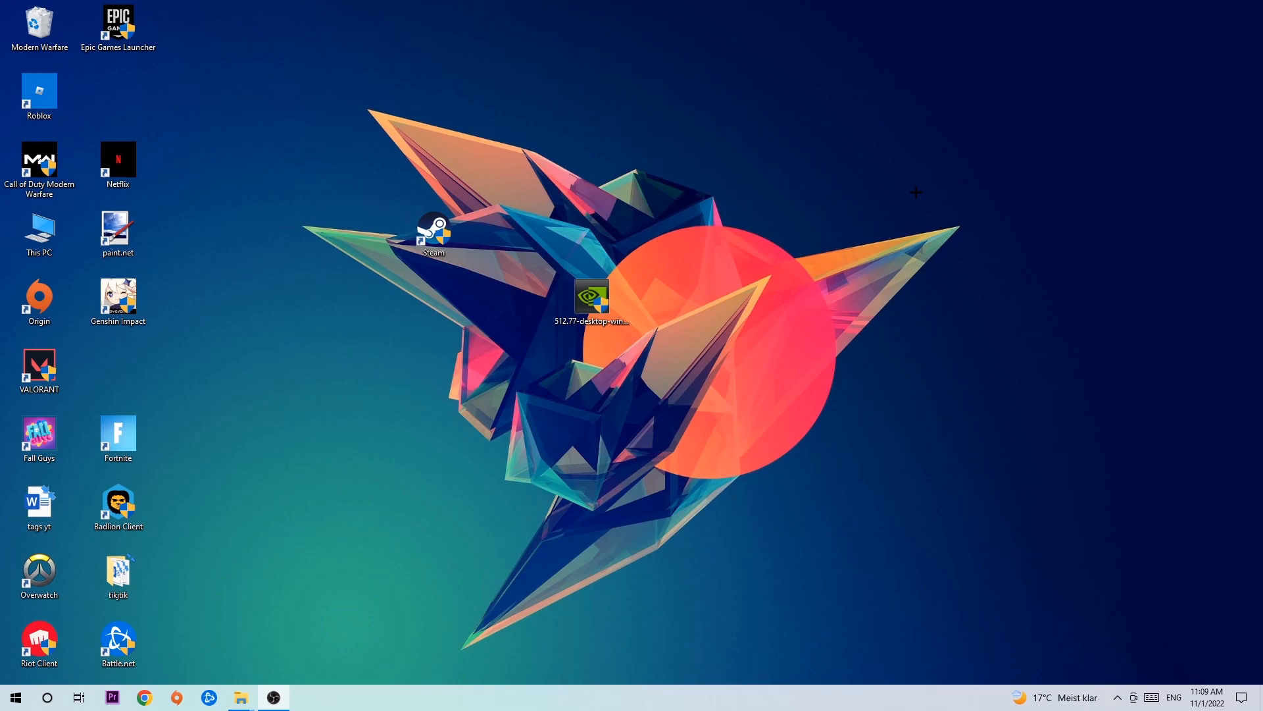
{"action": "mouse_move", "coordinate": [908, 191]}
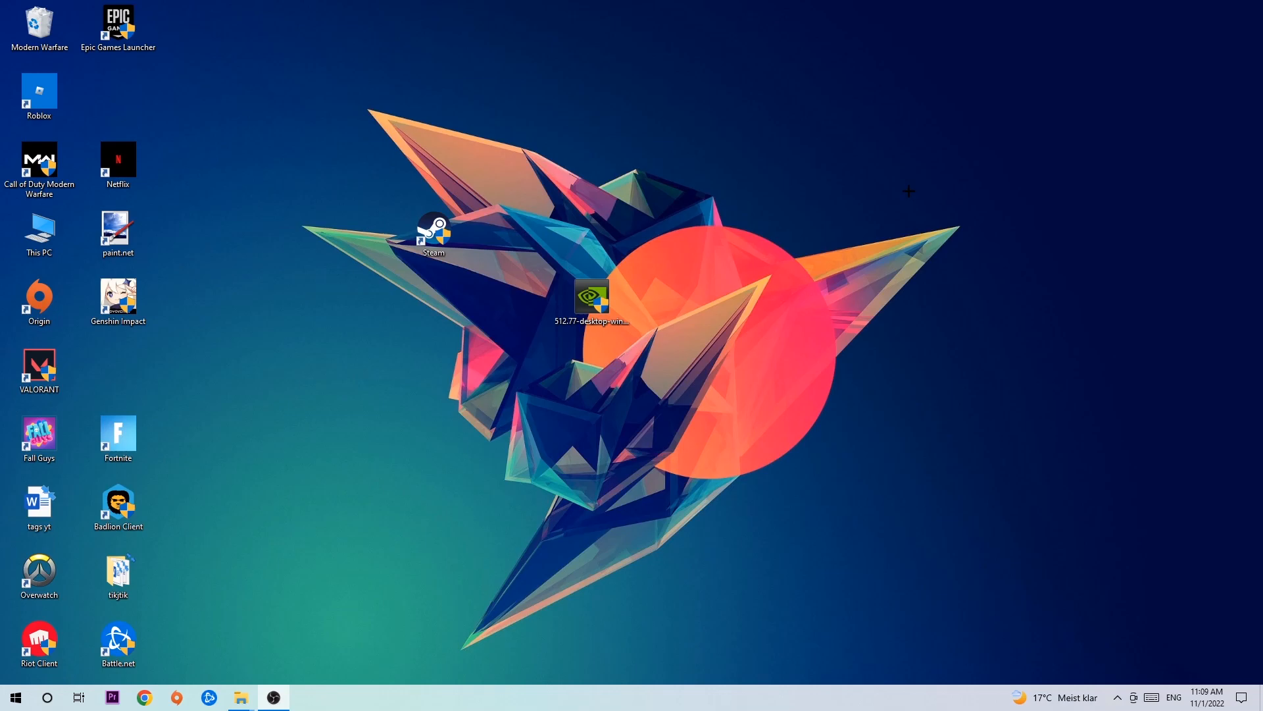
{"action": "mouse_move", "coordinate": [864, 184]}
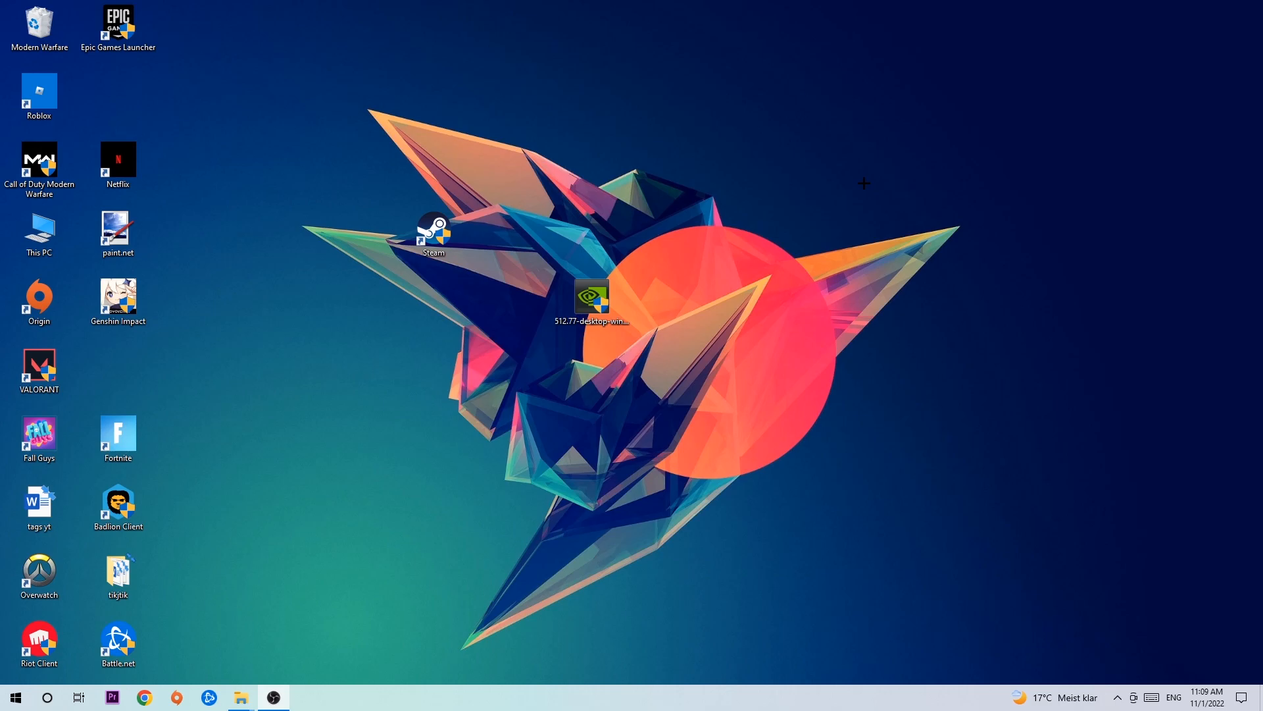